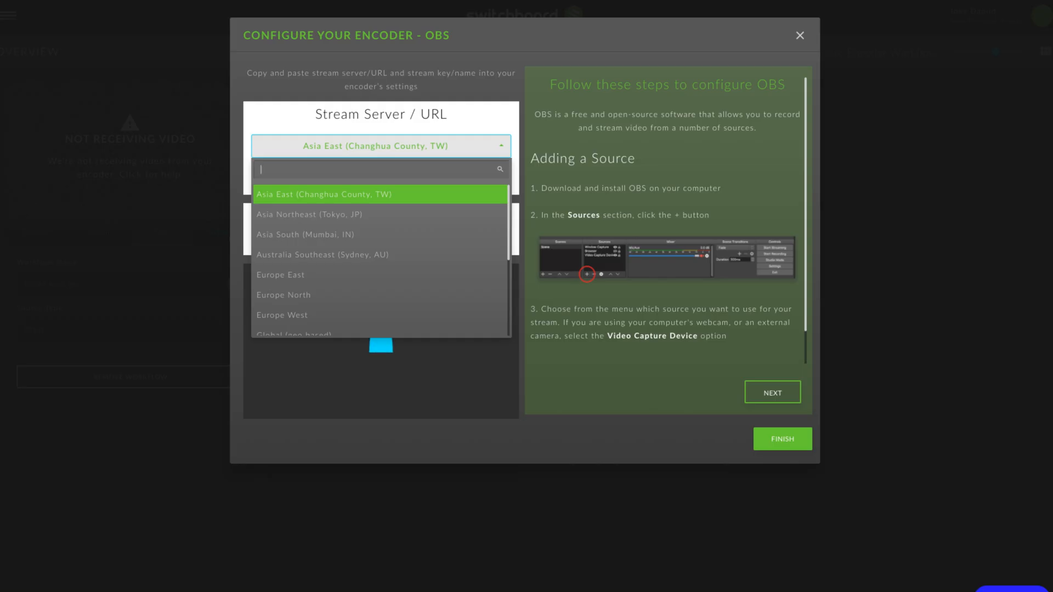
- Leave the Configure Your Encoder dialog and bring up the OBS window with the painting feed
click(376, 195)
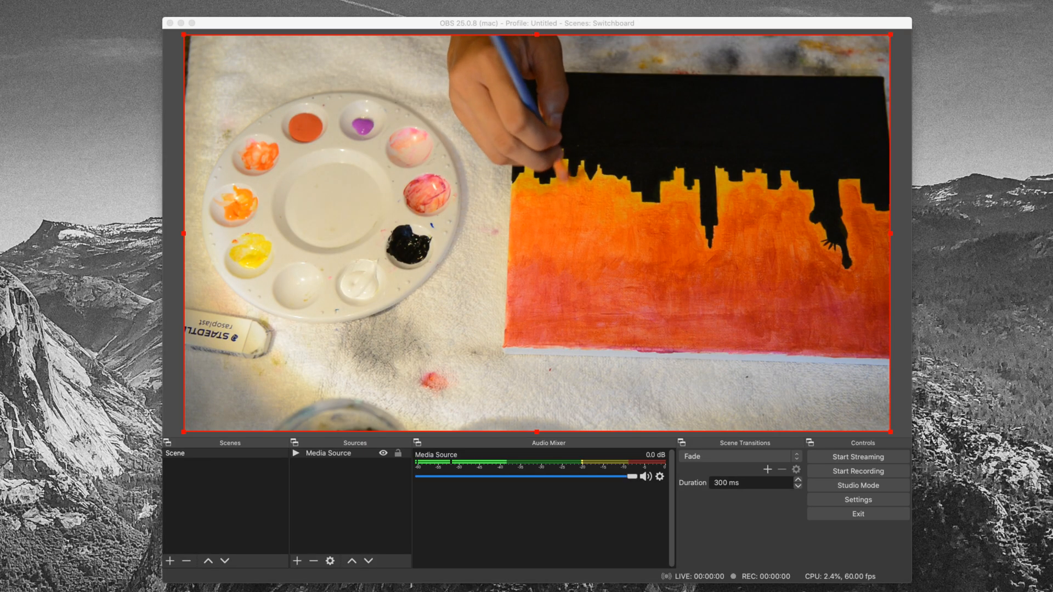
- Set OBS streaming to Switchboard Live on the US West 1 (South) server and enter the stream key
click(858, 500)
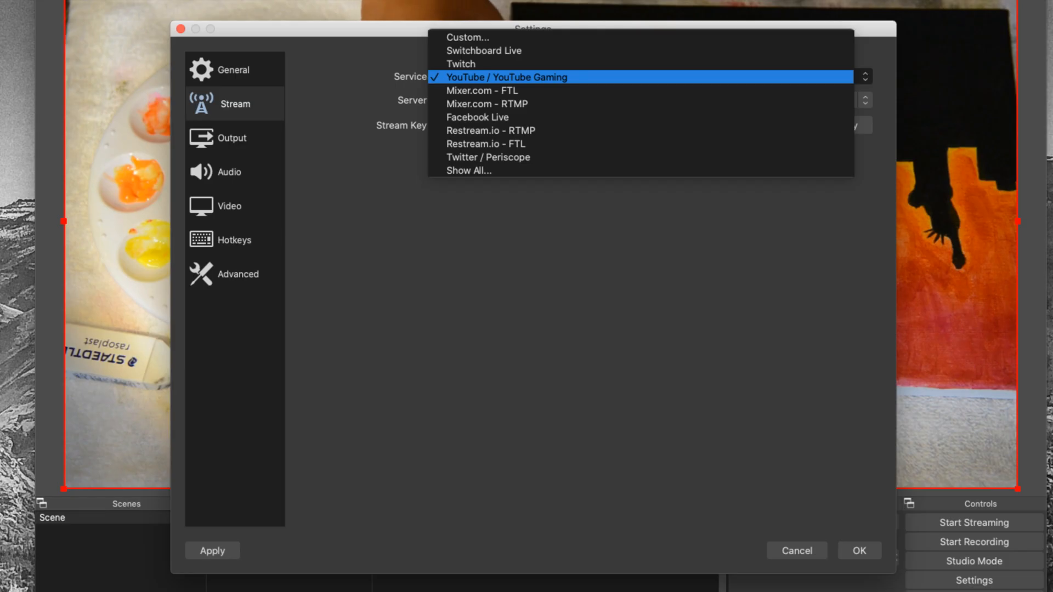
click(469, 170)
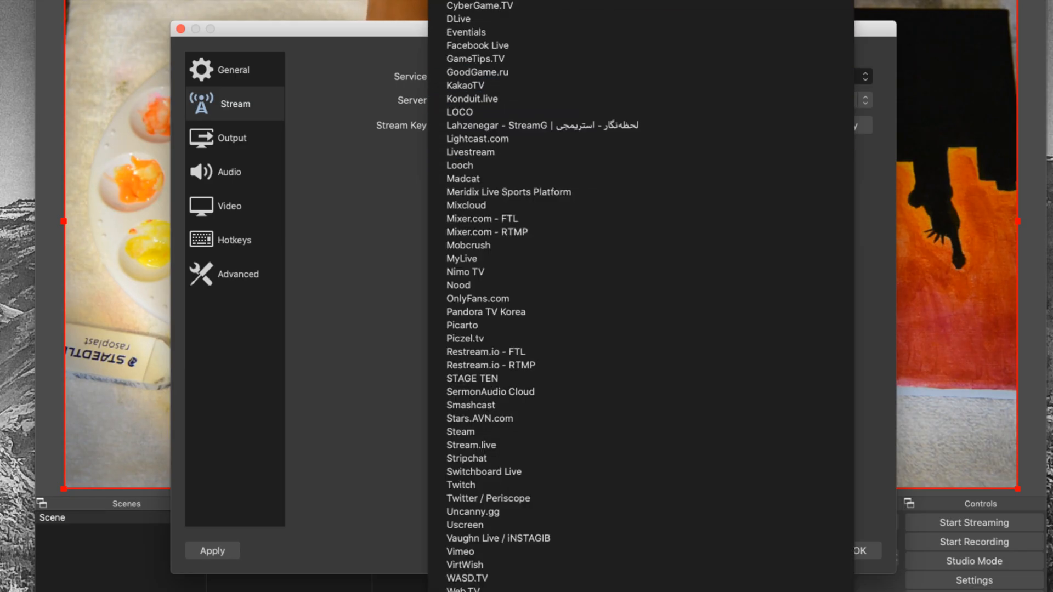
click(484, 472)
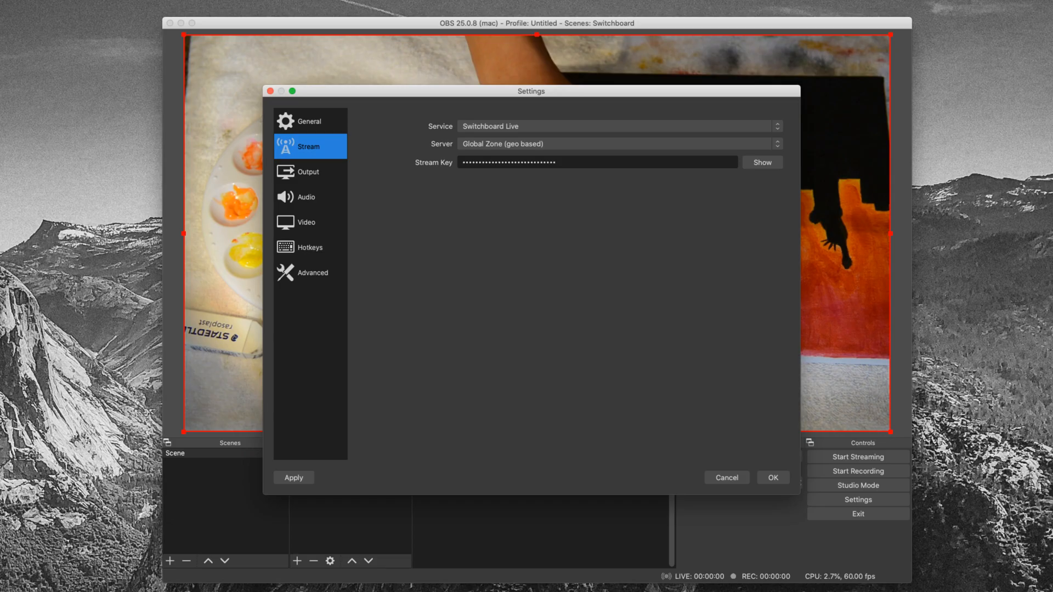
click(617, 144)
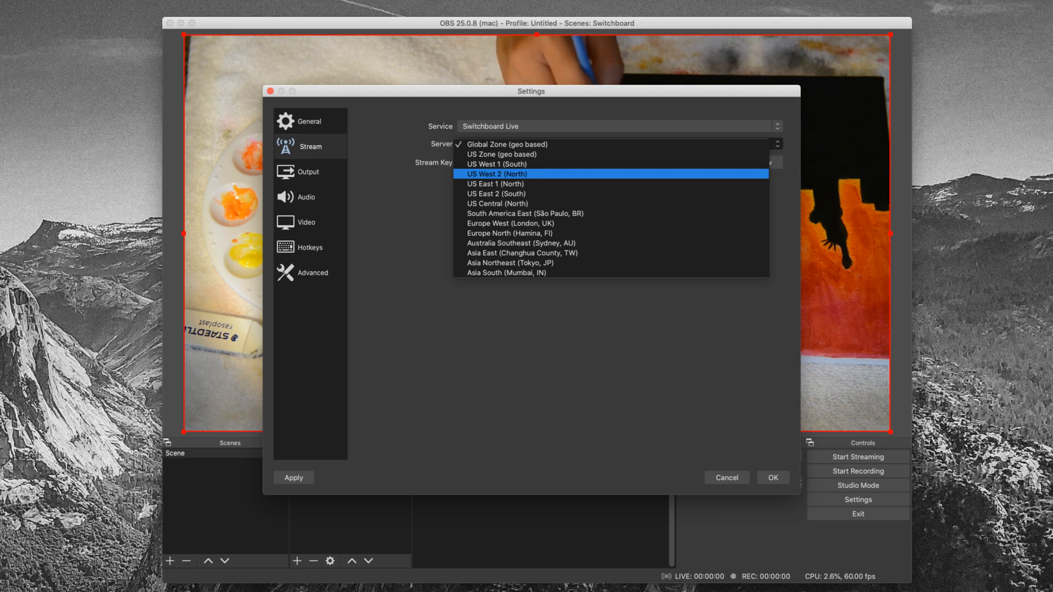
click(496, 164)
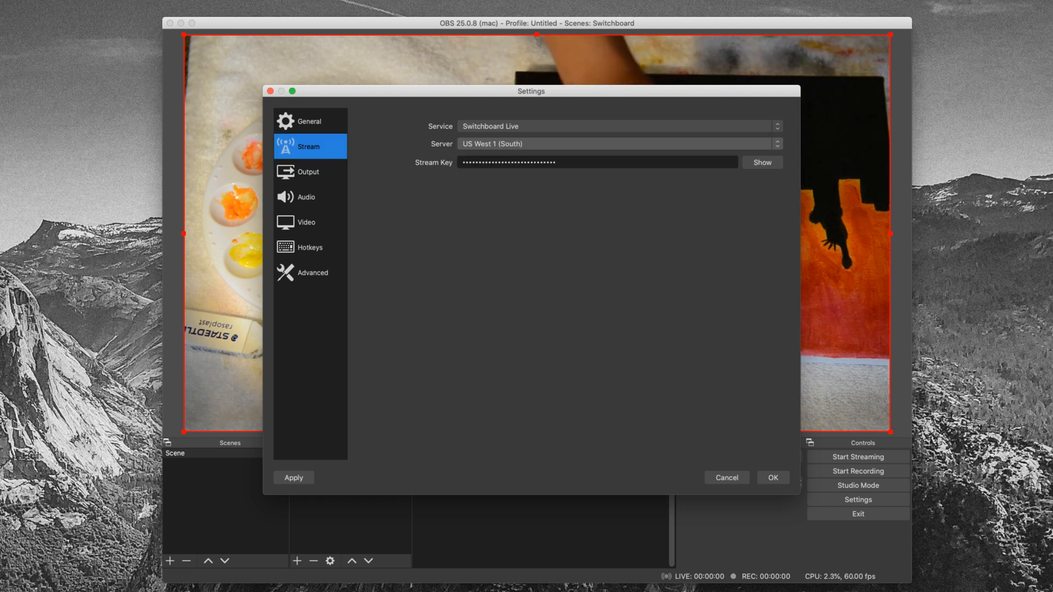
click(596, 162)
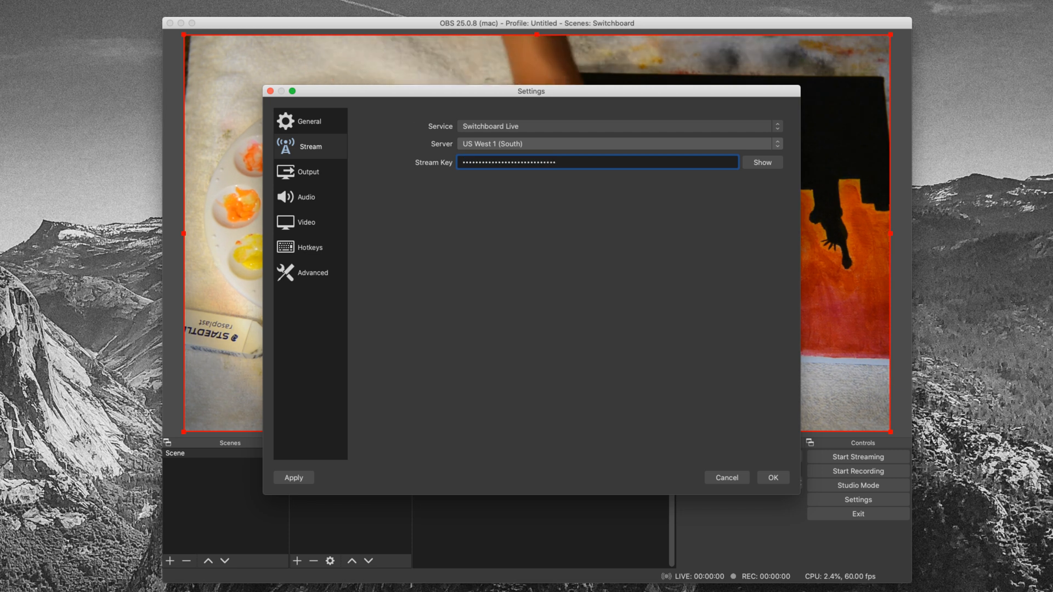
- Review the Output settings, confirm with OK and start streaming to Switchboard
click(309, 171)
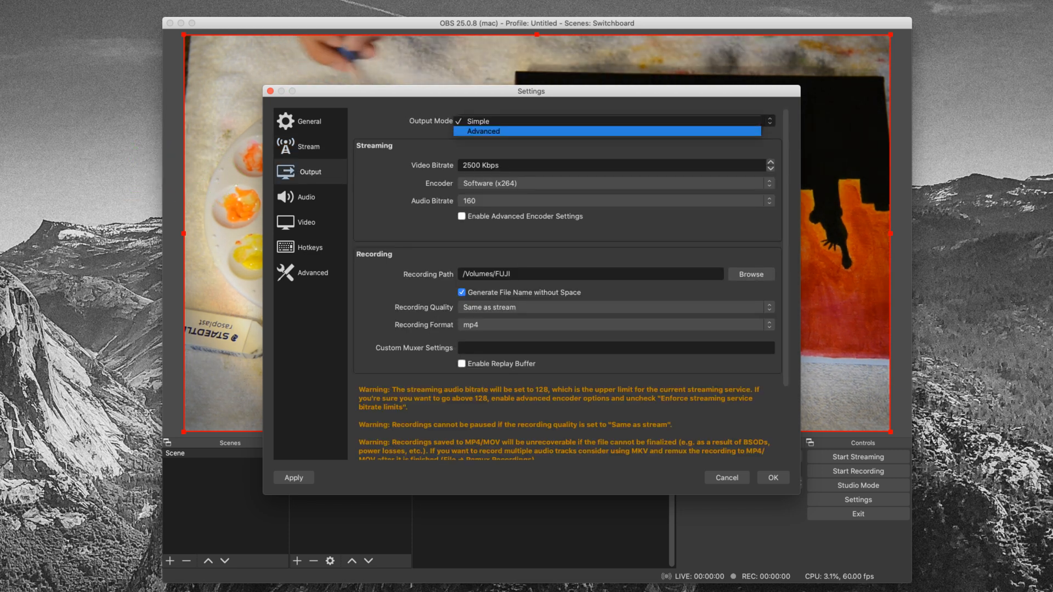
click(482, 130)
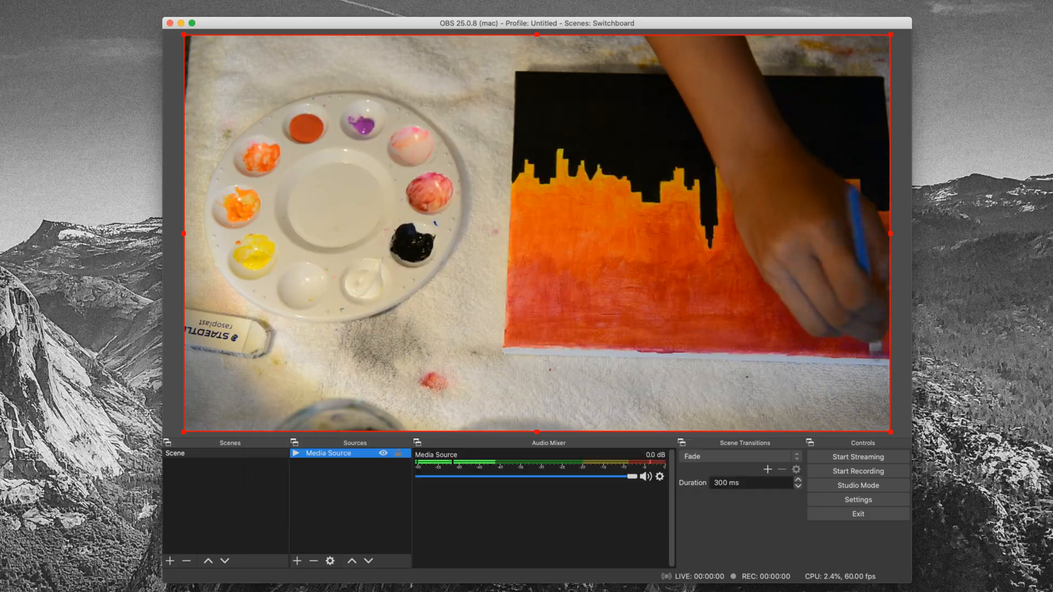
click(858, 457)
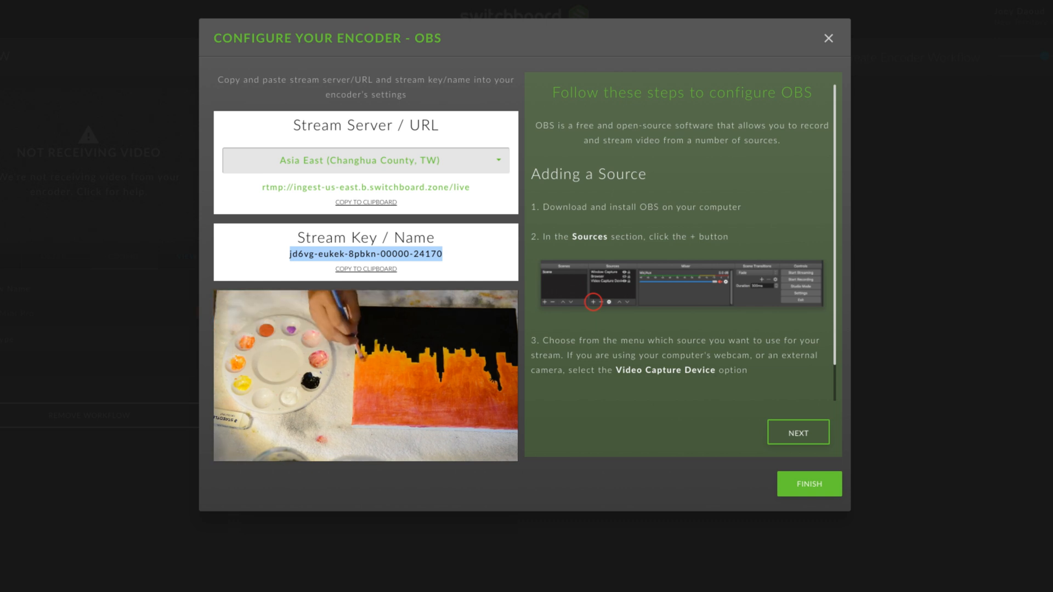
- Finish the encoder setup and add Facebook, Periscope, Twitch and YouTube as destinations
click(809, 483)
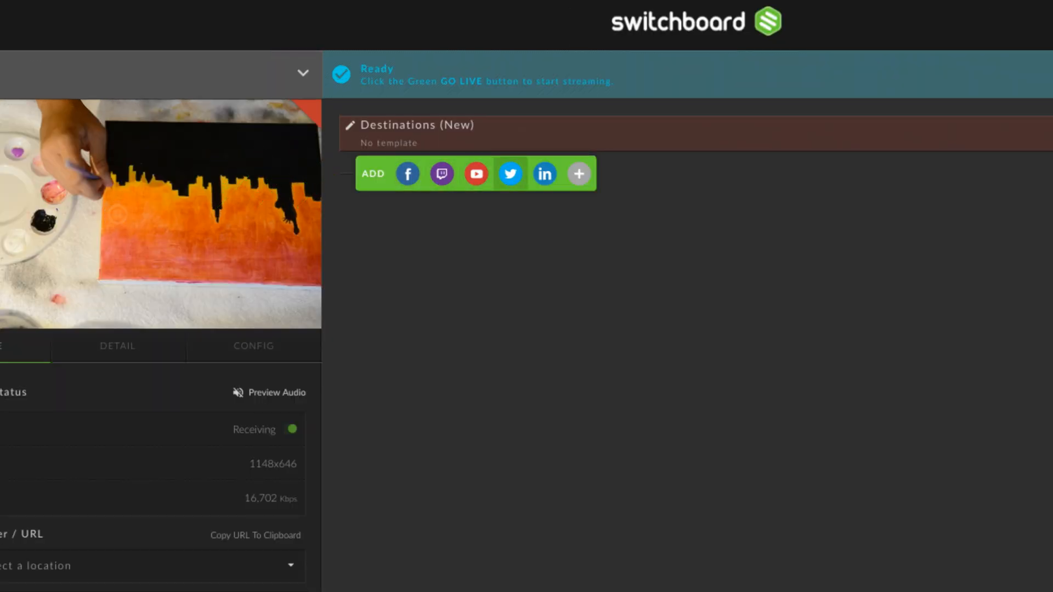
click(578, 174)
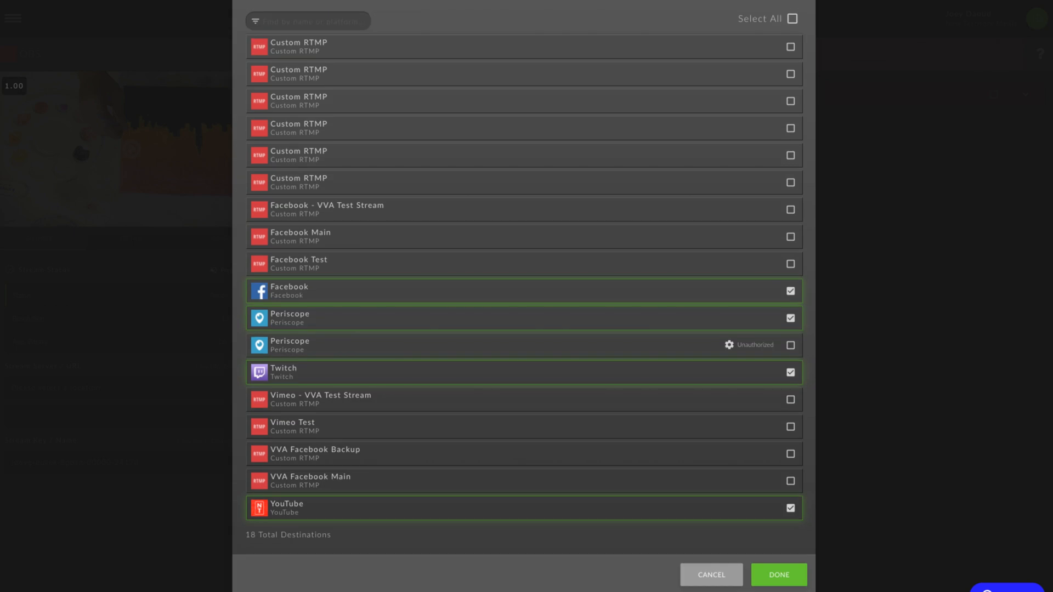
click(778, 574)
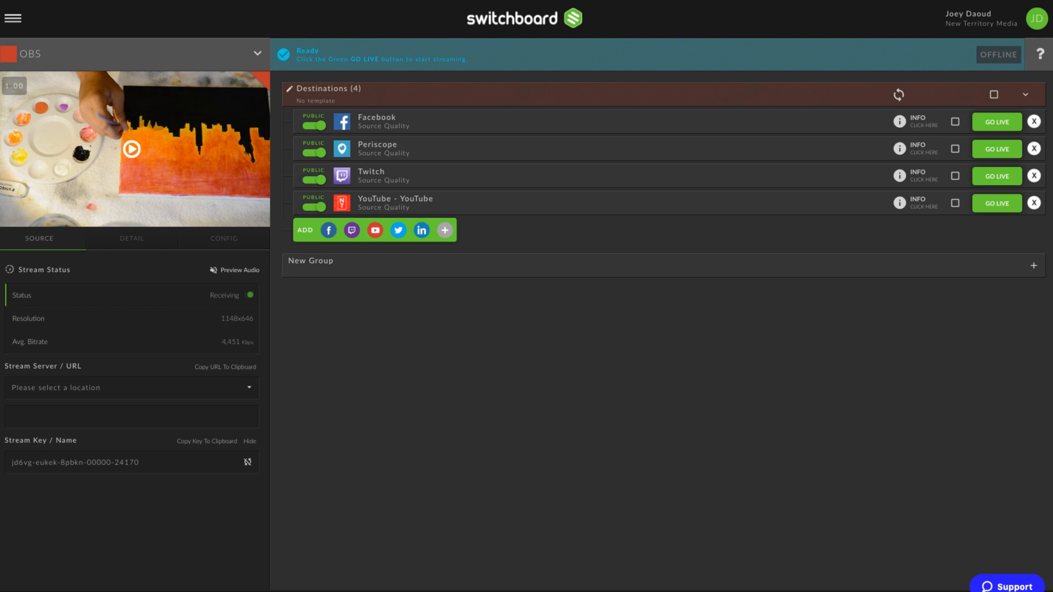
- Rename the destination group to 'Painting with Priscilla' and save it
click(288, 88)
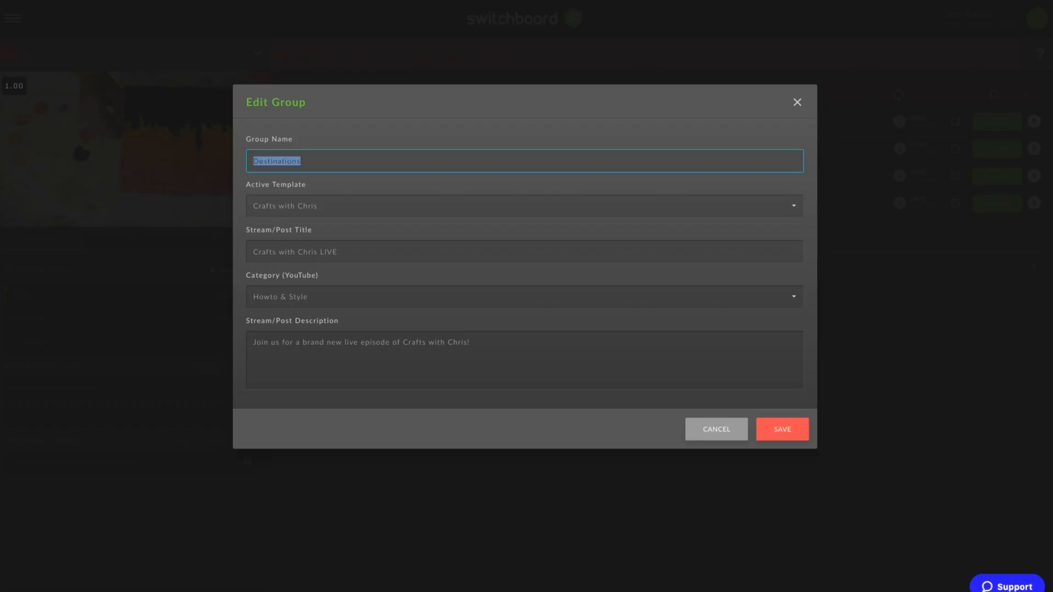
text(Painting wi)
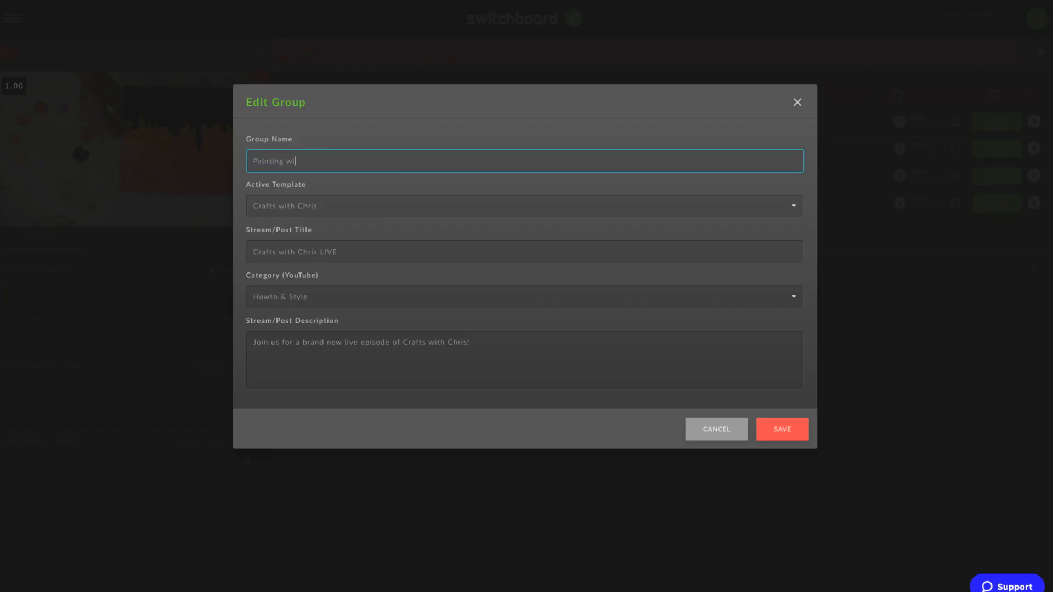
text(Painting with Priscilla)
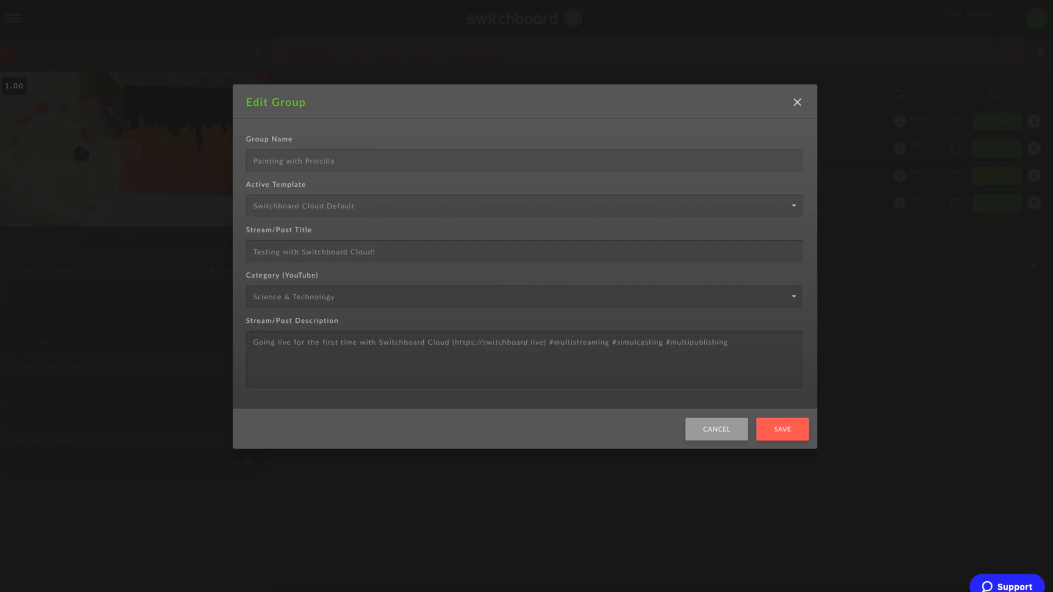
click(715, 429)
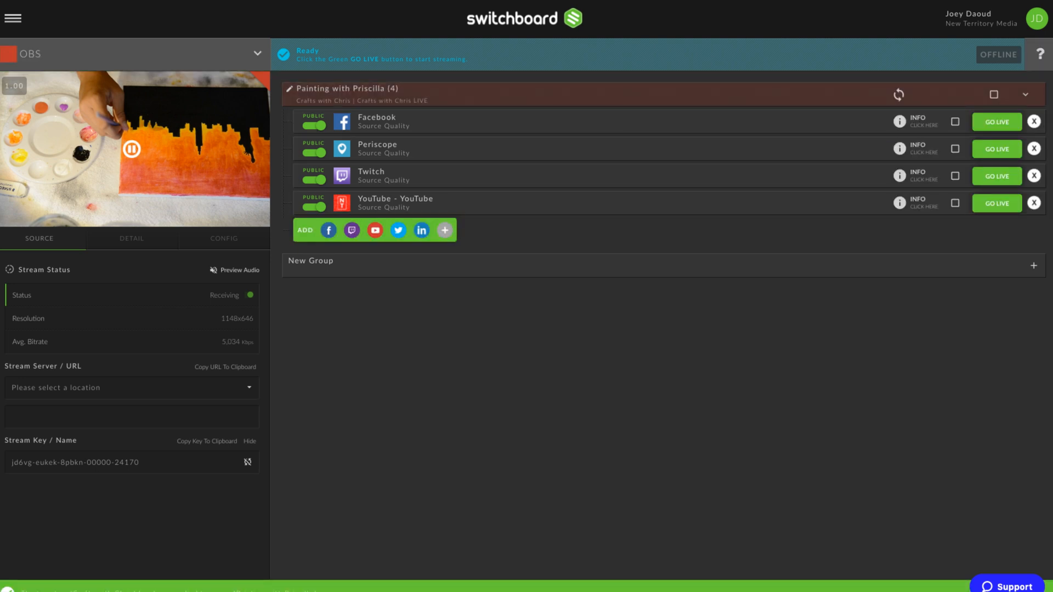
- Select all four destinations in the group so one Go Live covers them
click(994, 94)
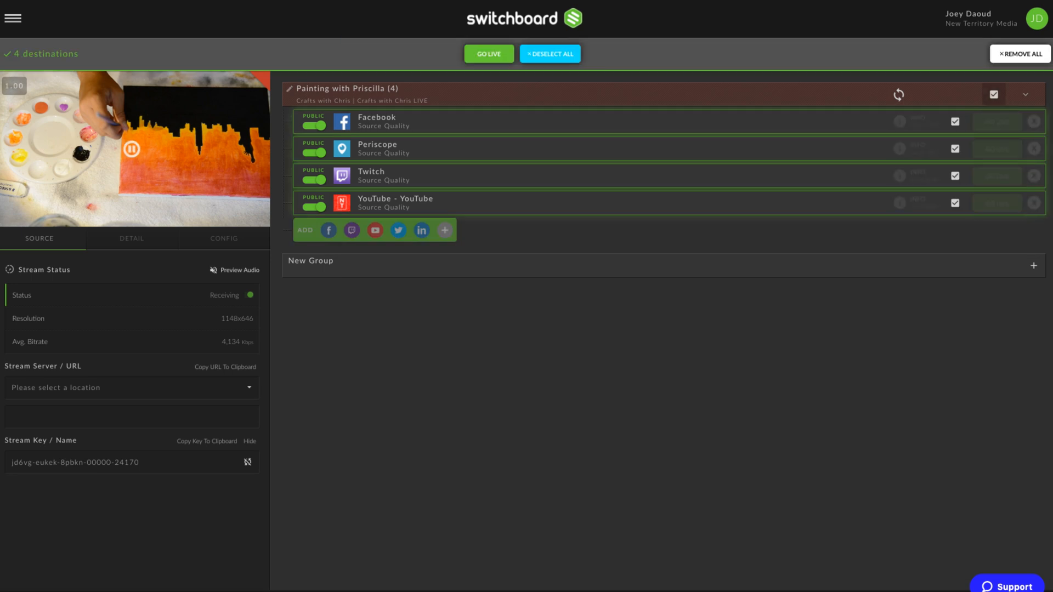
mouse_move(995, 95)
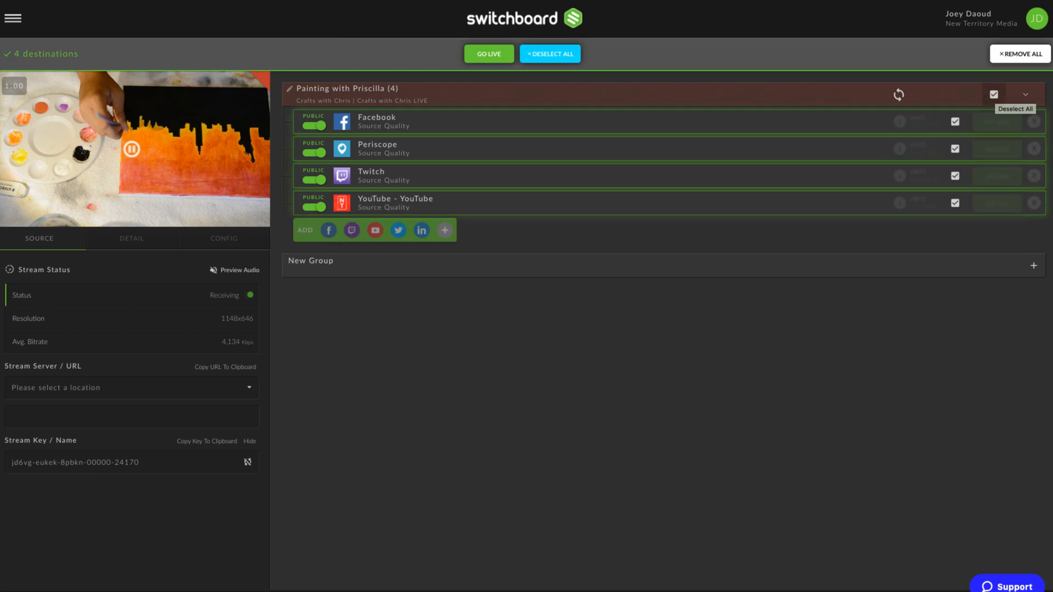